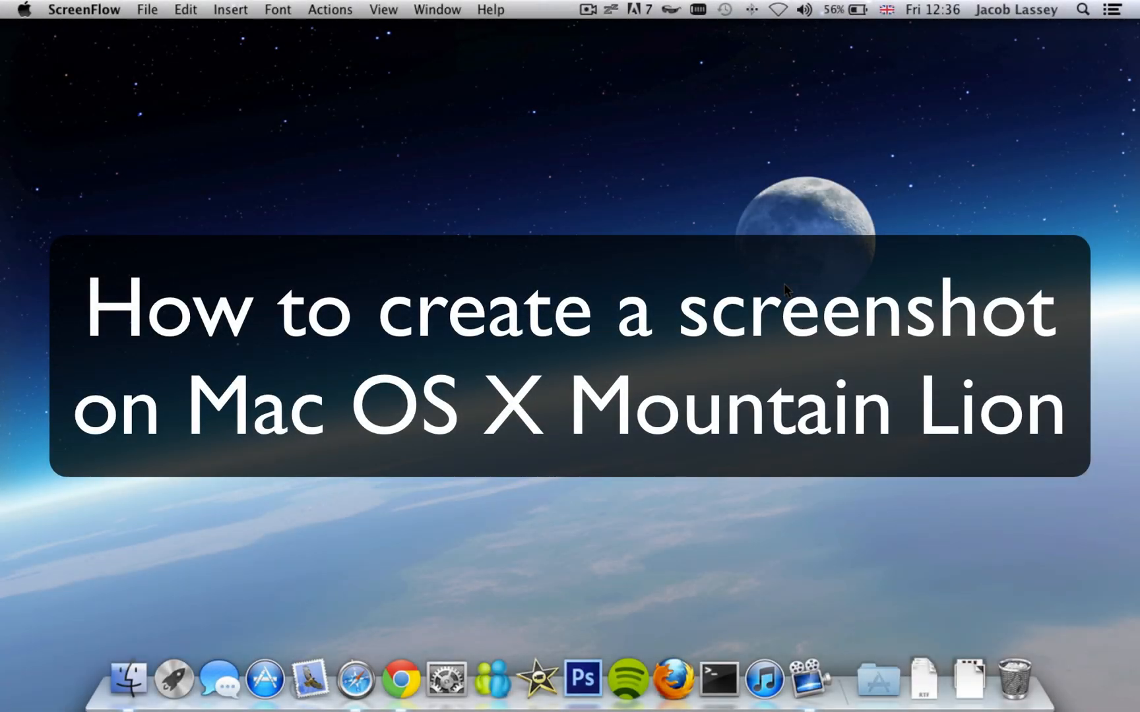
mouse_move(773, 204)
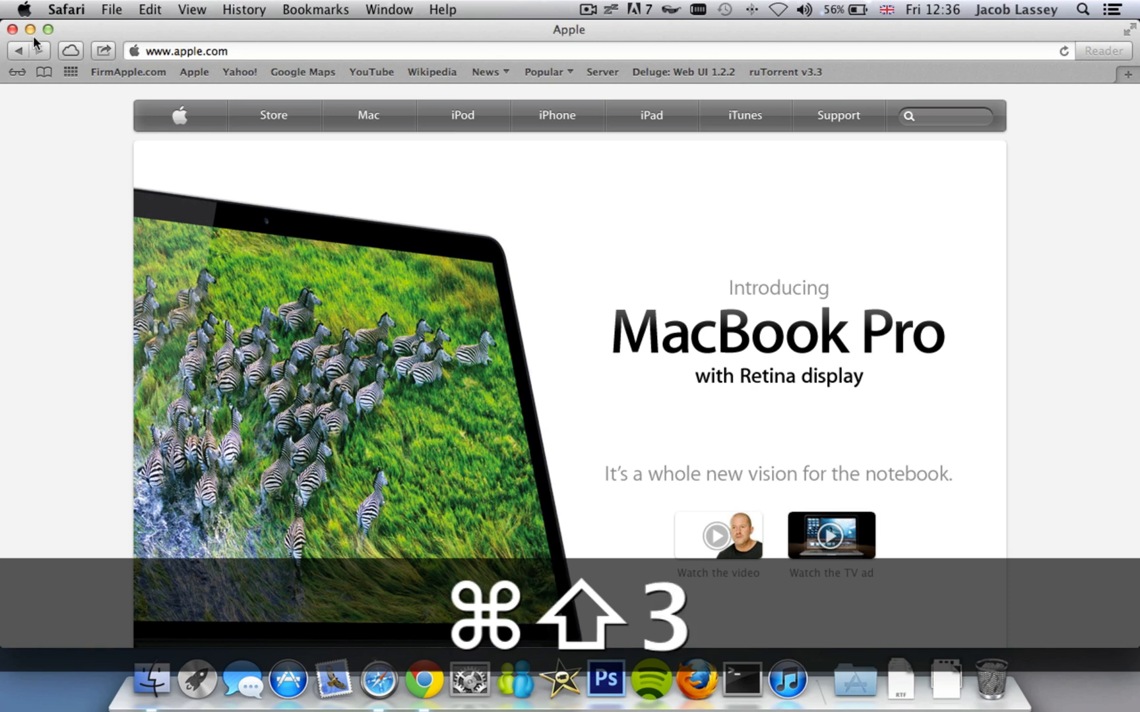
Step: Capture the whole screen with Cmd+Shift+3 and open the saved Screen Shot PNG from the desktop
key(cmd+shift+3)
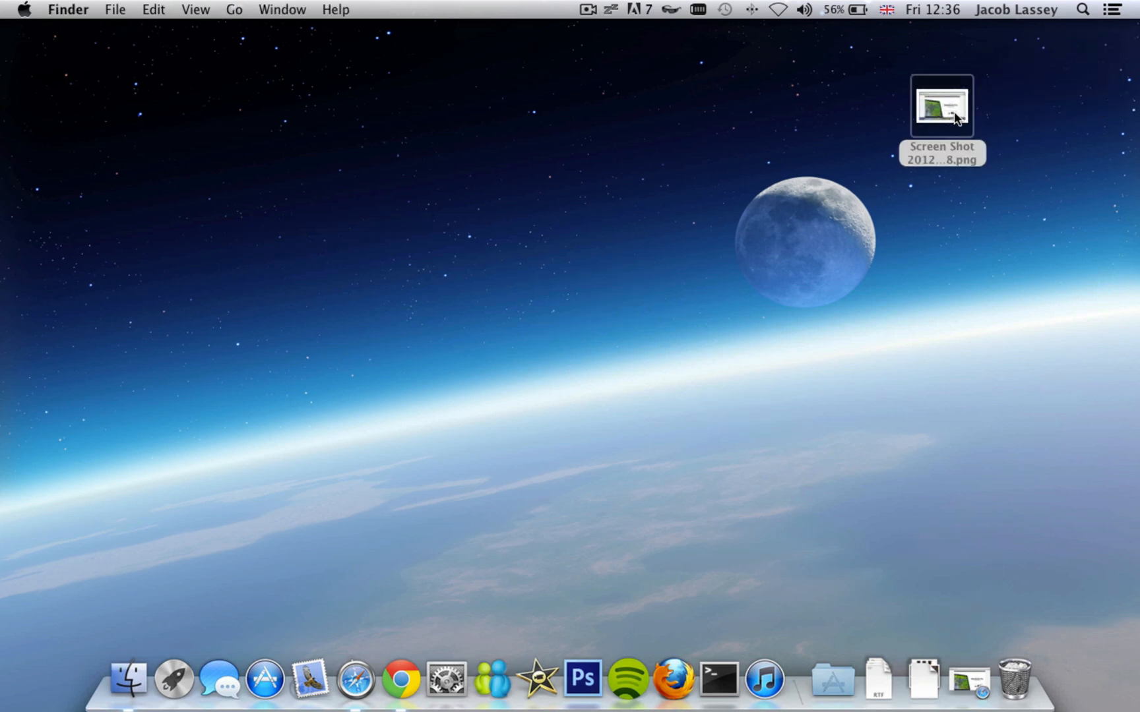
double_click(942, 106)
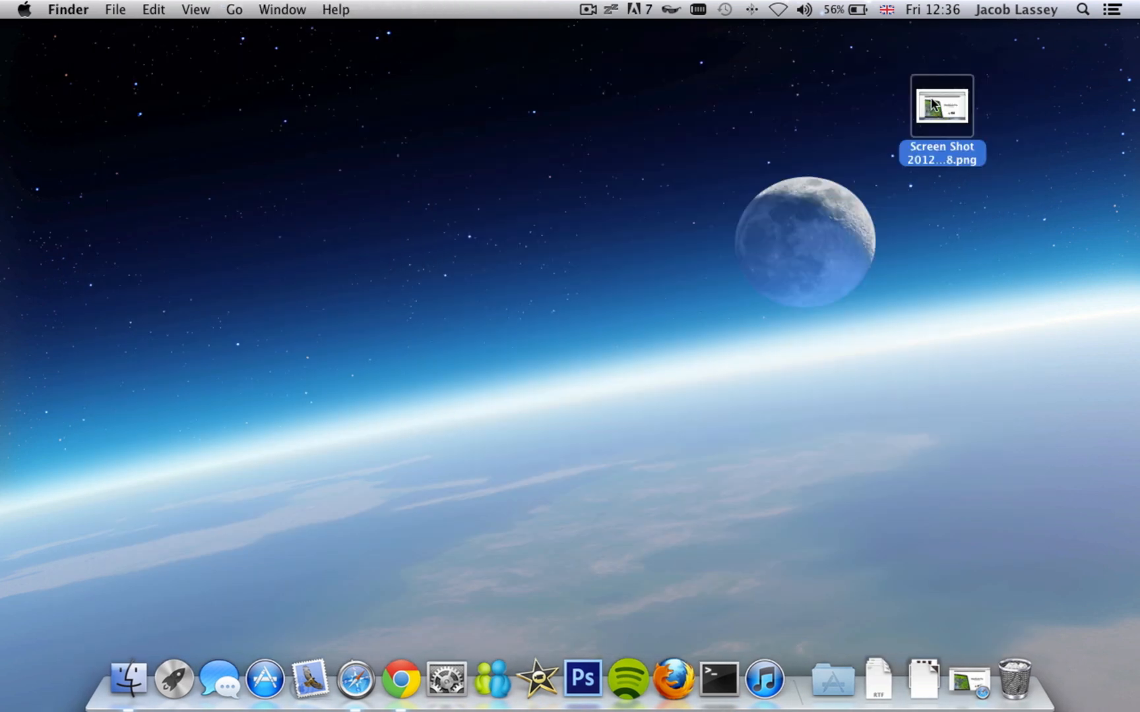
mouse_move(1016, 678)
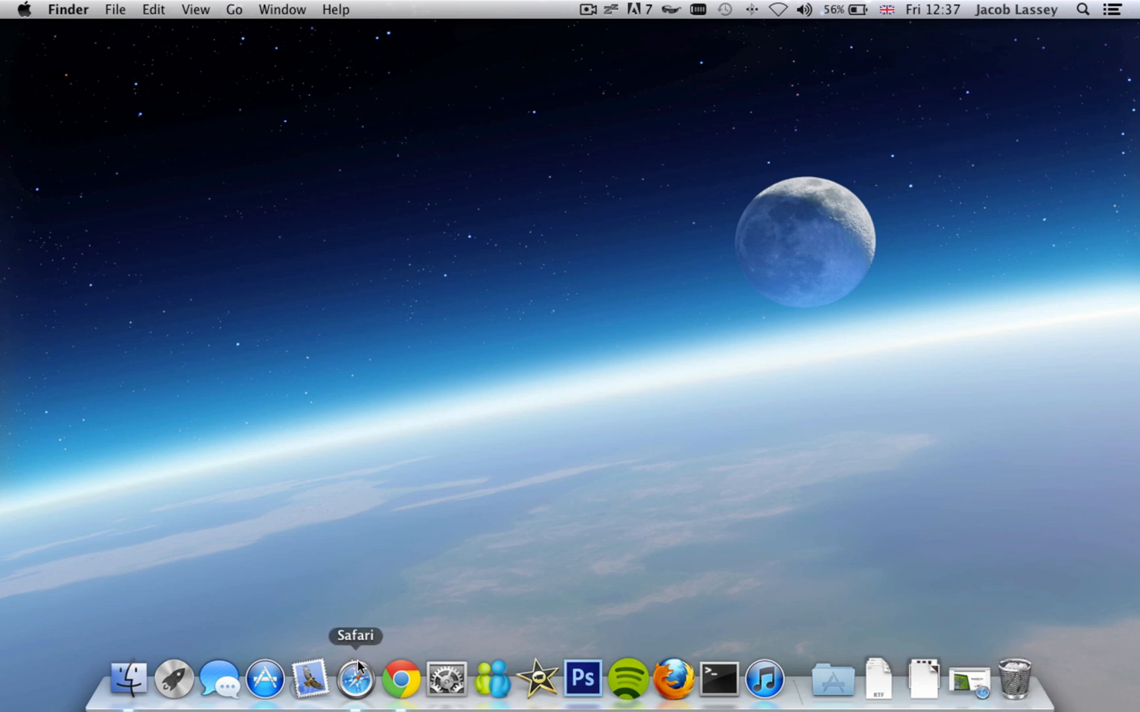
Step: Return to Apple's page in Safari and capture just the OS X Mountain Lion tile with Cmd+Shift+4
click(355, 678)
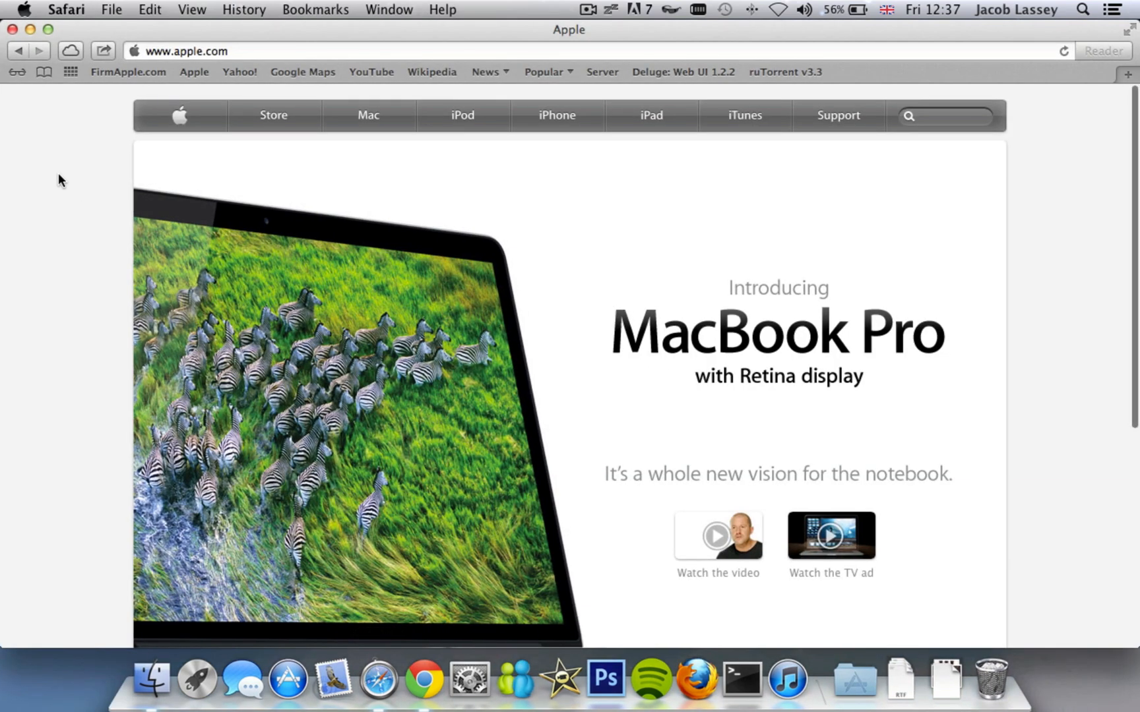
scroll(down, 3)
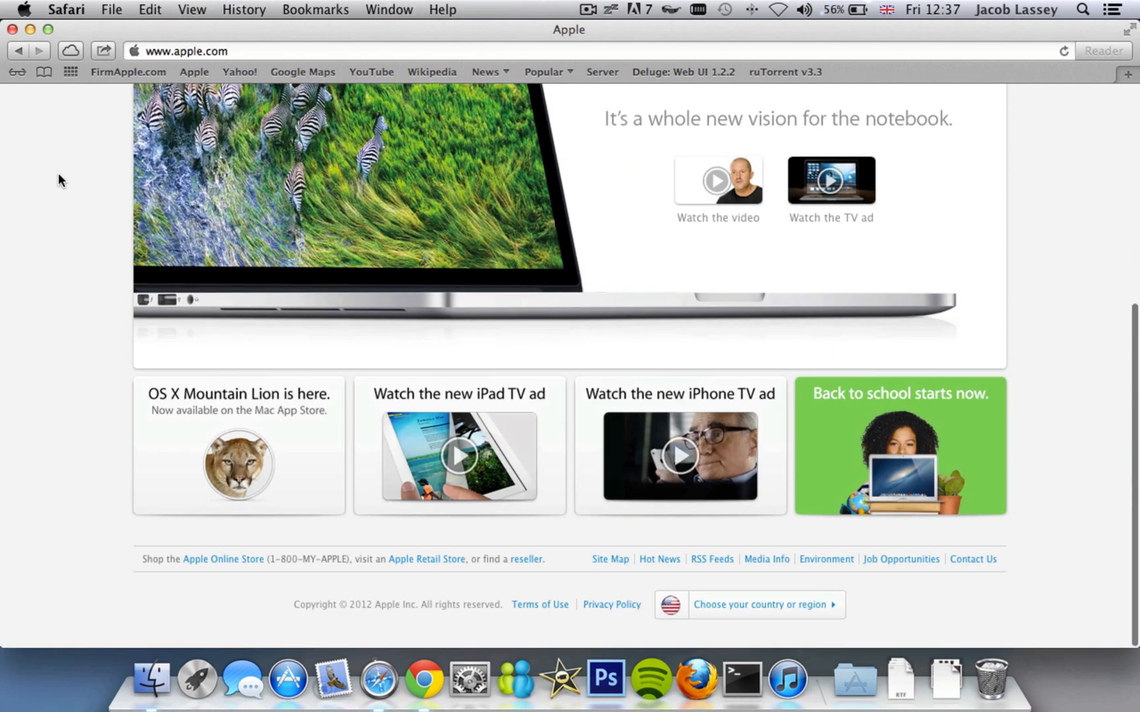
mouse_move(310, 485)
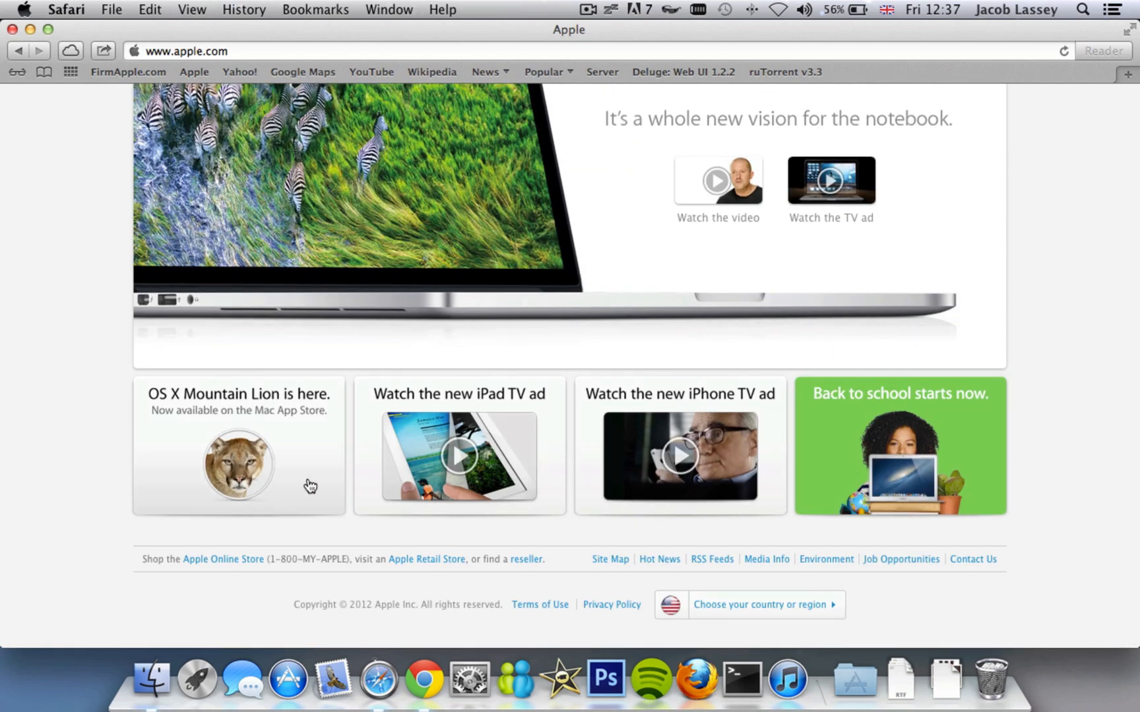
mouse_move(106, 396)
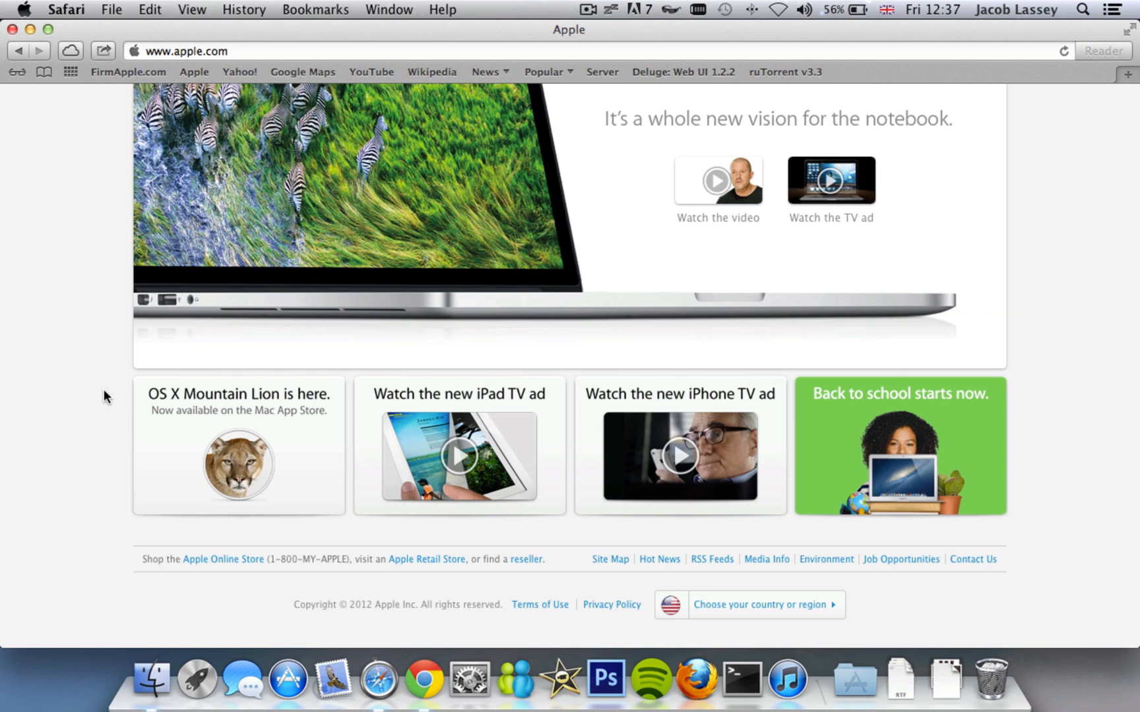
key(cmd+shift+4)
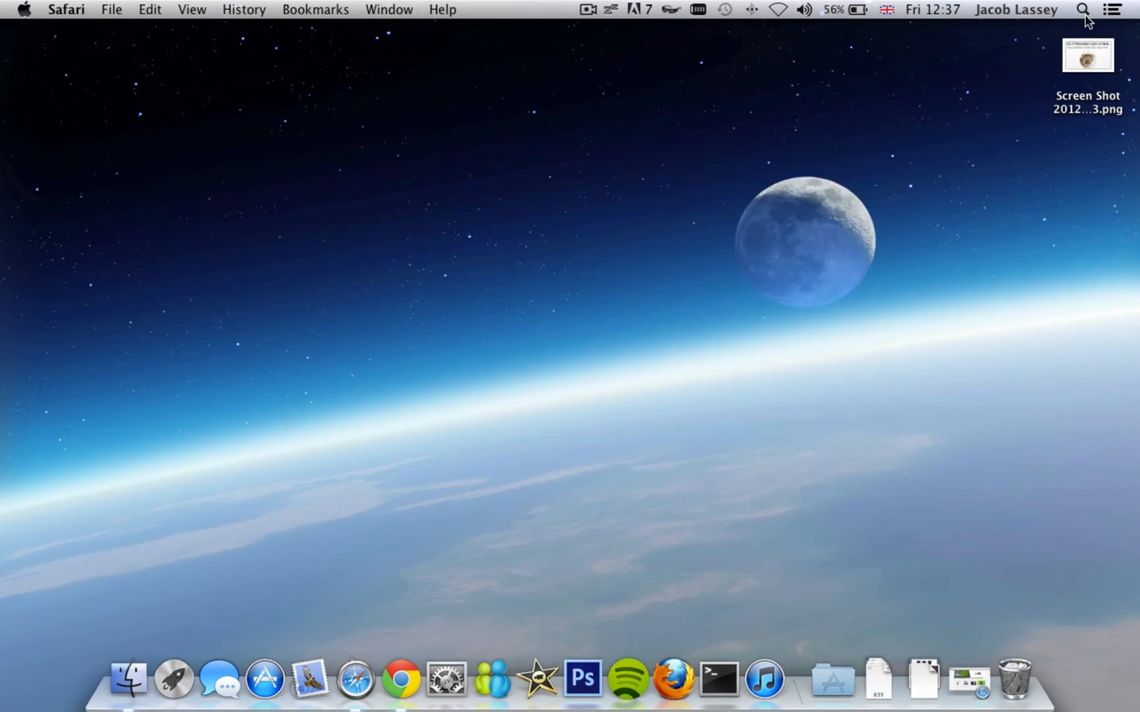
Step: Quick Look the Mountain Lion tile screenshot twice, then close the preview to leave the desktop clear
double_click(1087, 55)
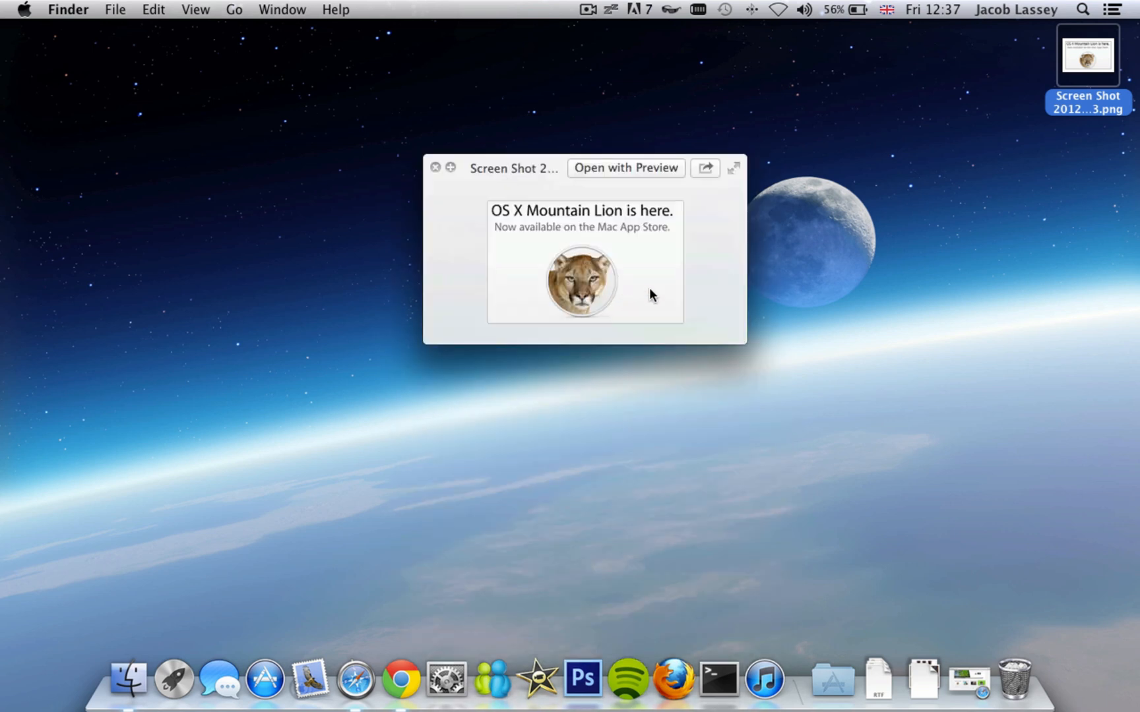
click(435, 167)
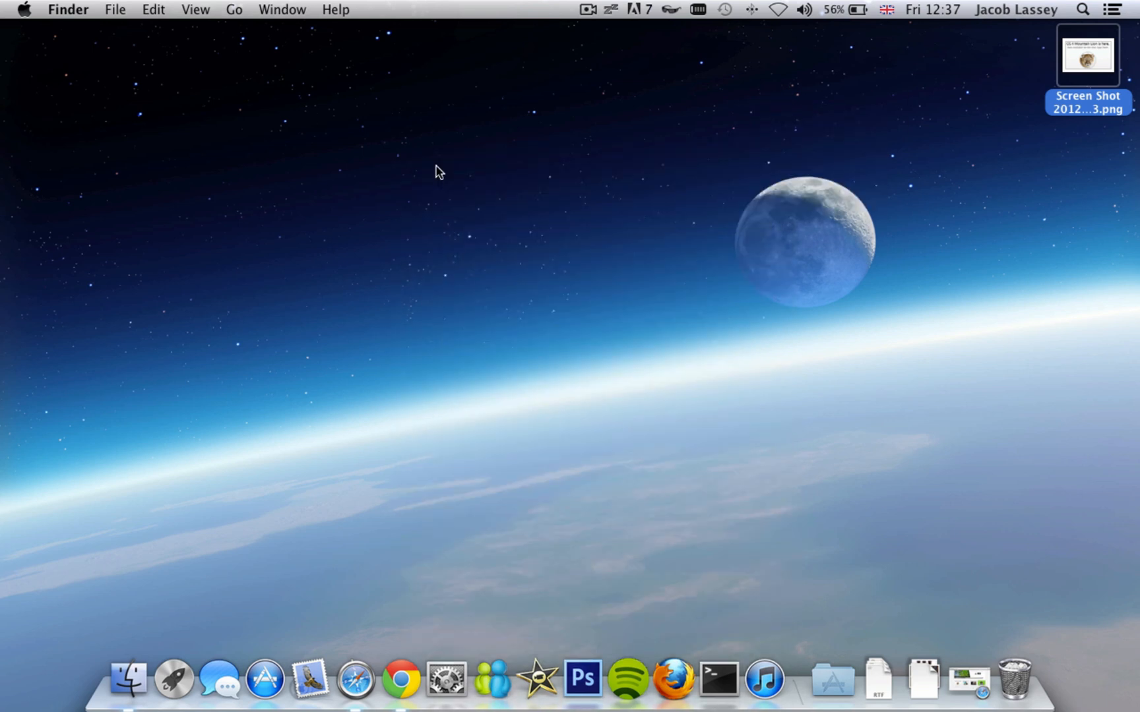
double_click(1086, 56)
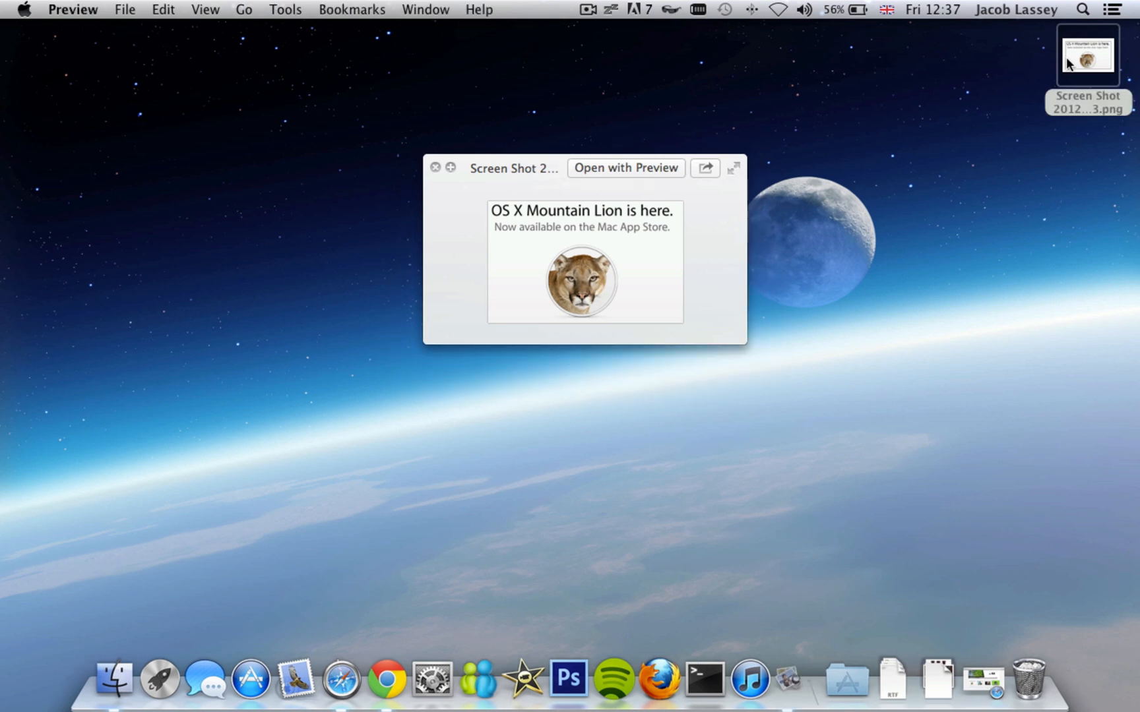
click(624, 167)
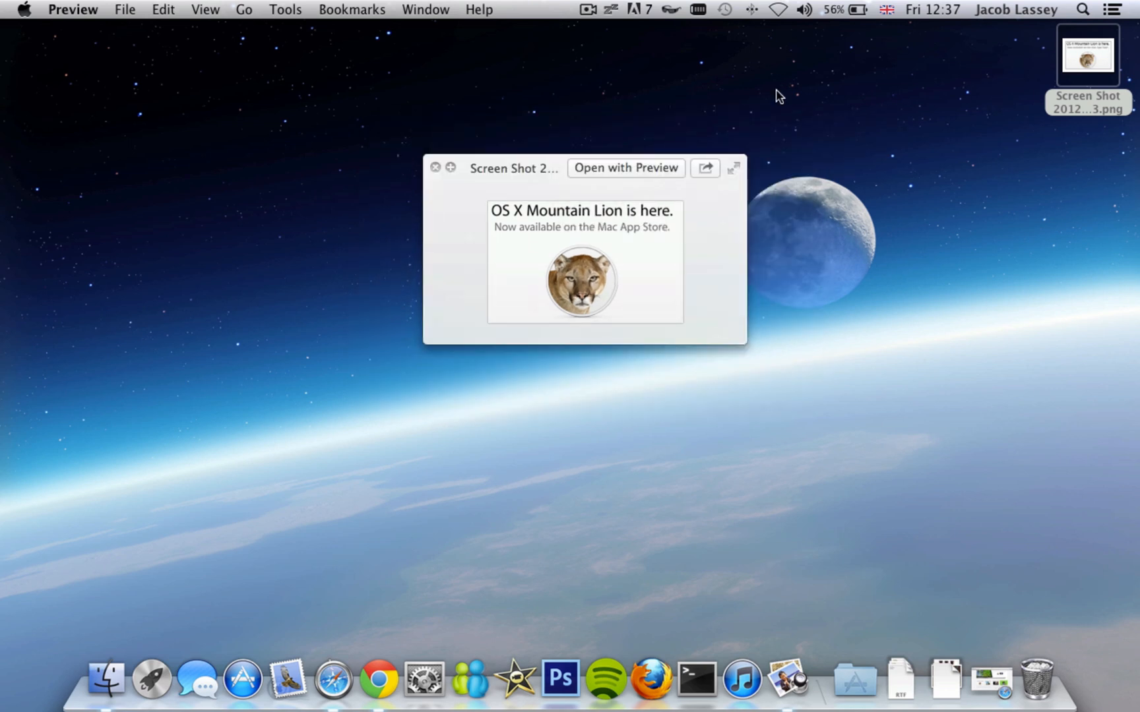
click(435, 168)
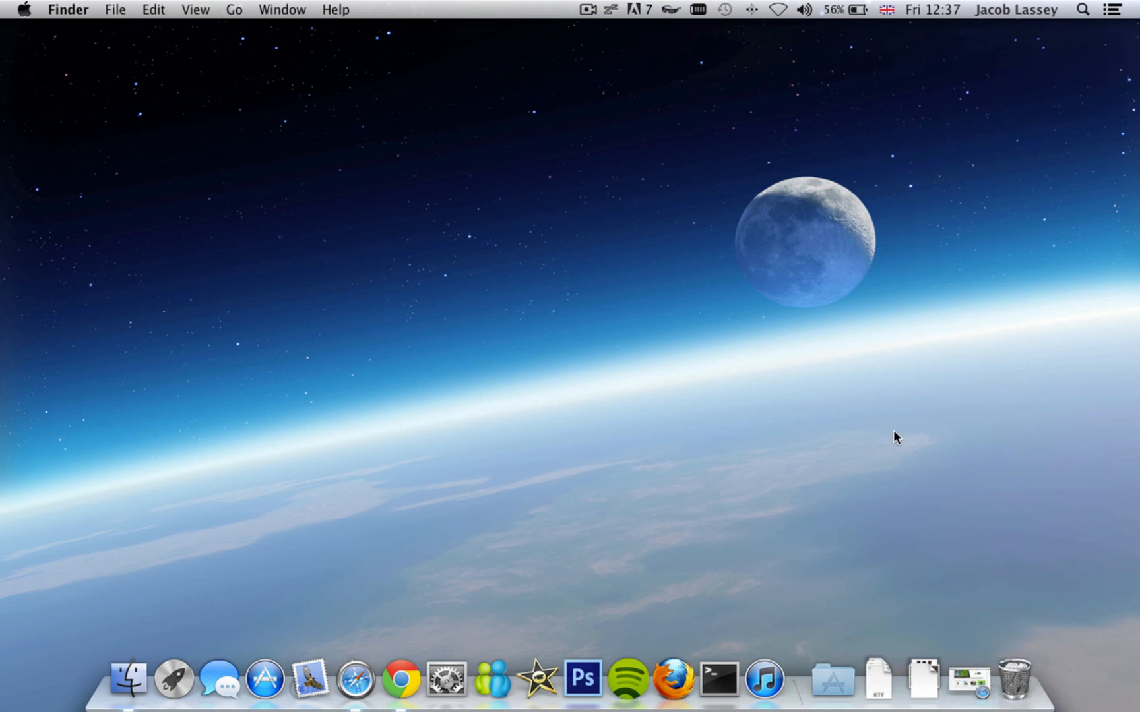
mouse_move(676, 537)
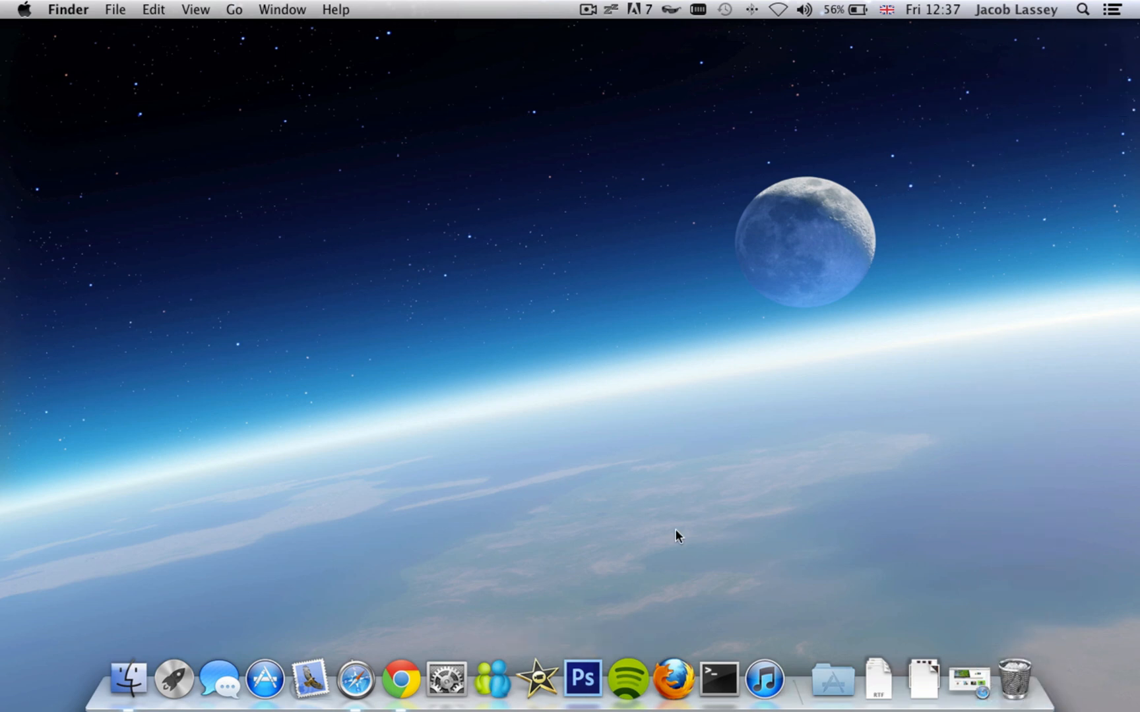